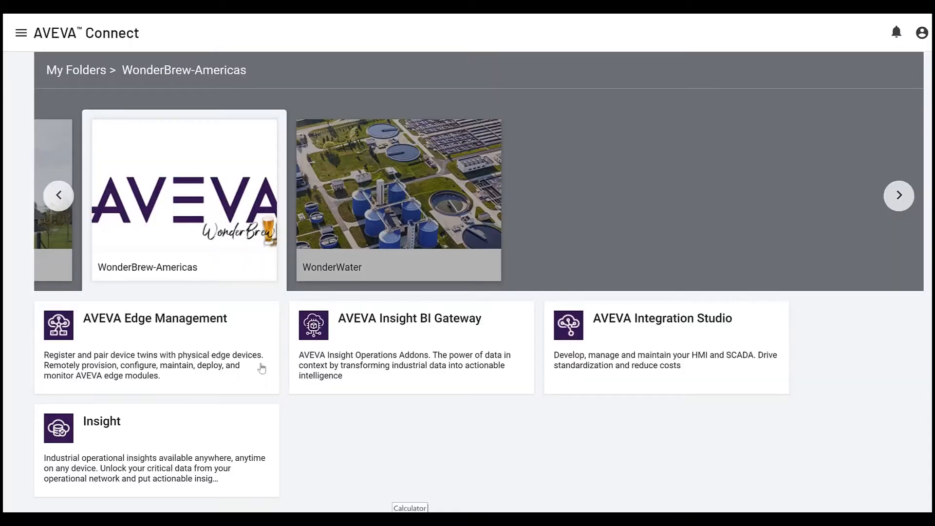
# Launch AVEVA Edge Management from the WonderBrew-Americas folder tile.
pyautogui.click(154, 318)
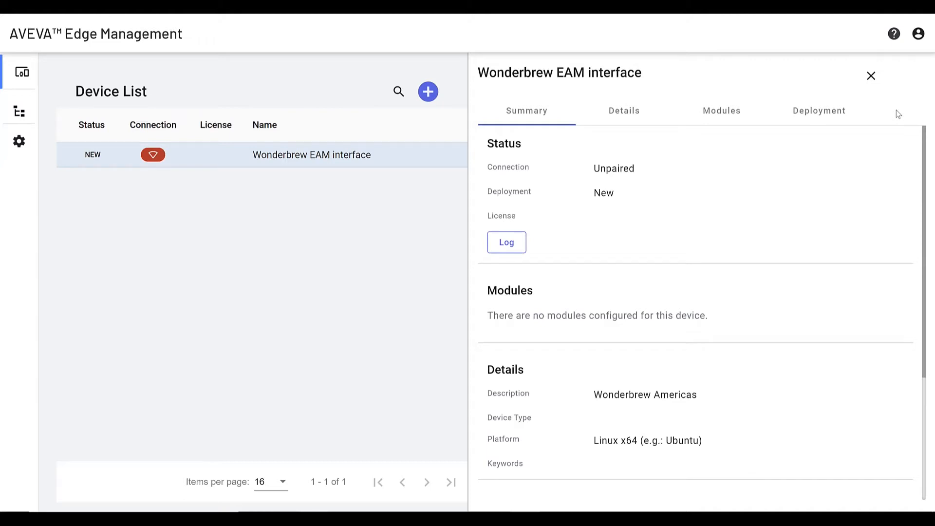
pyautogui.moveTo(723, 117)
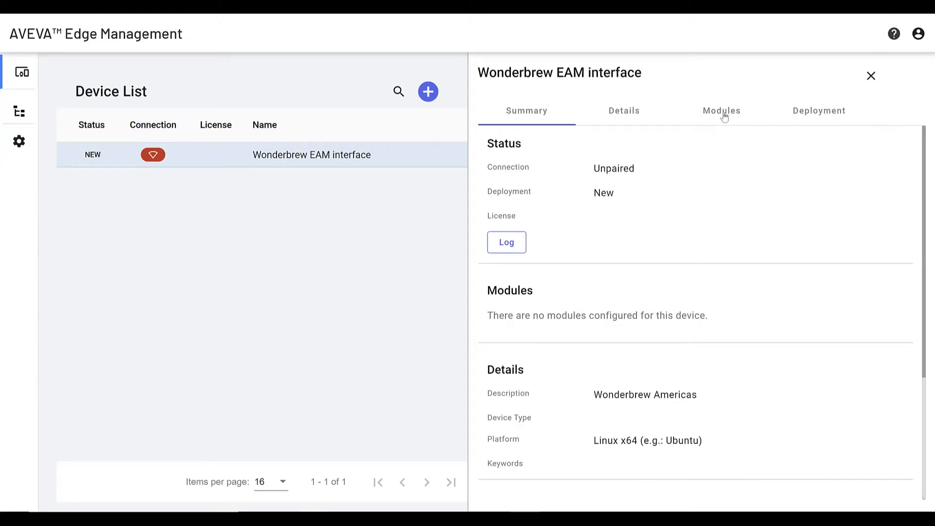
# Review the Wonderbrew EAM interface device's Modules, then return to the device list.
pyautogui.click(721, 110)
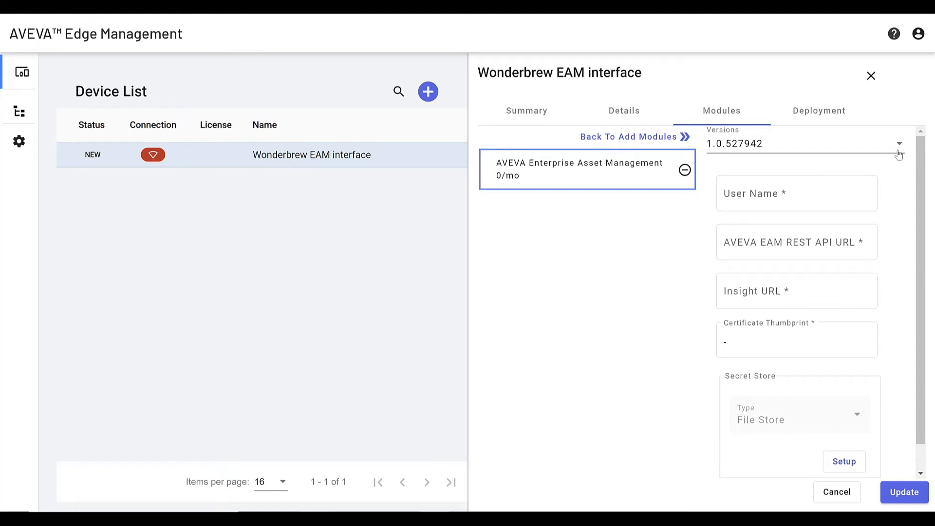
pyautogui.moveTo(879, 240)
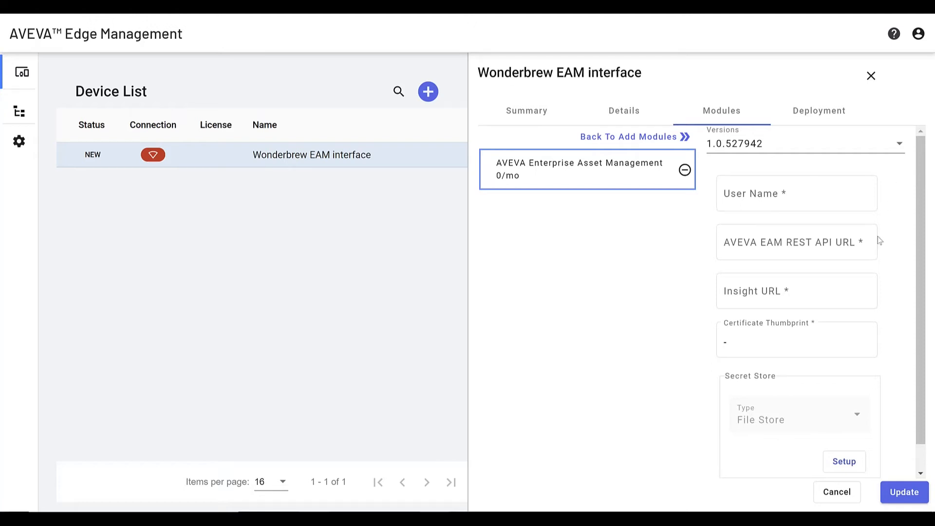
pyautogui.click(869, 76)
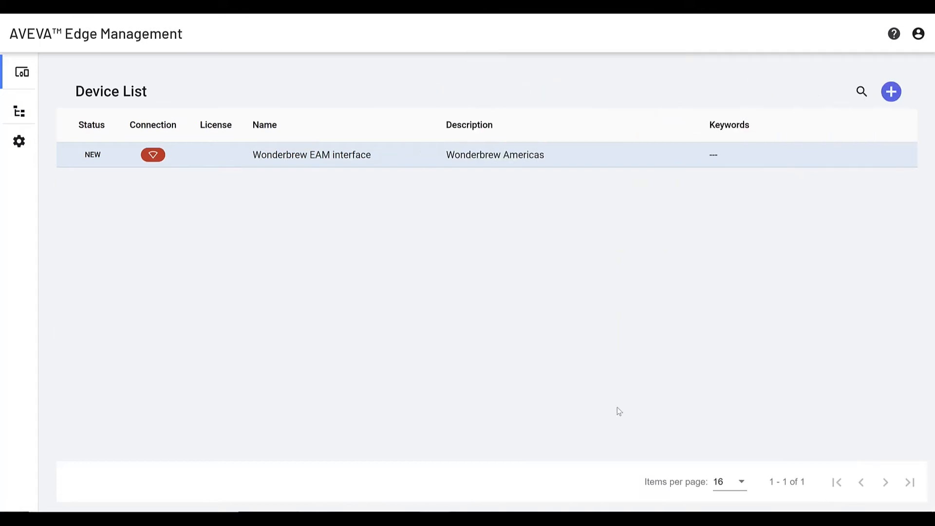
pyautogui.moveTo(264, 177)
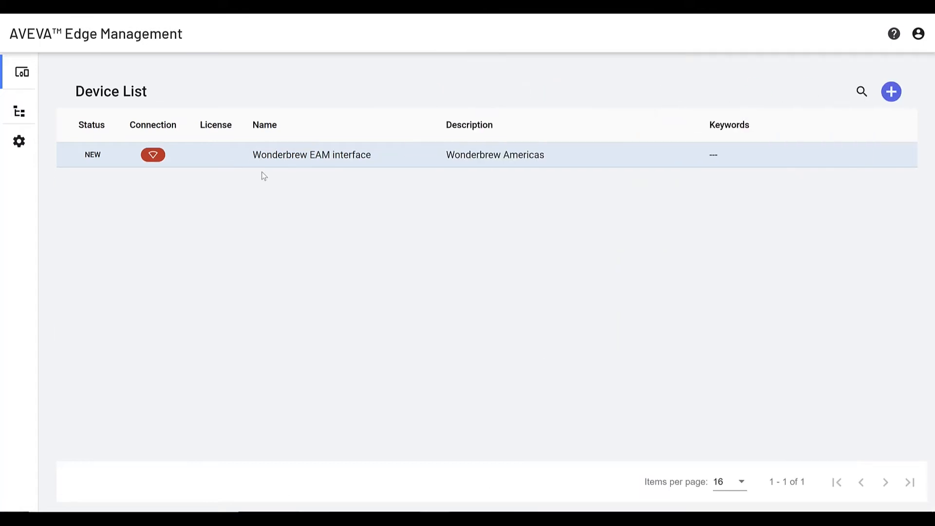
pyautogui.moveTo(153, 155)
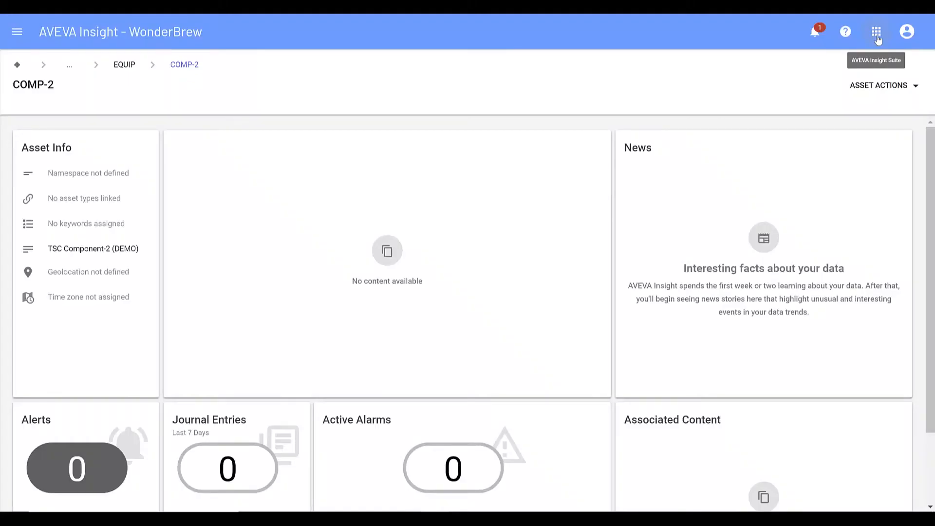
# Navigate via the apps grid to Administration and the Alert Custom Actions list.
pyautogui.click(876, 31)
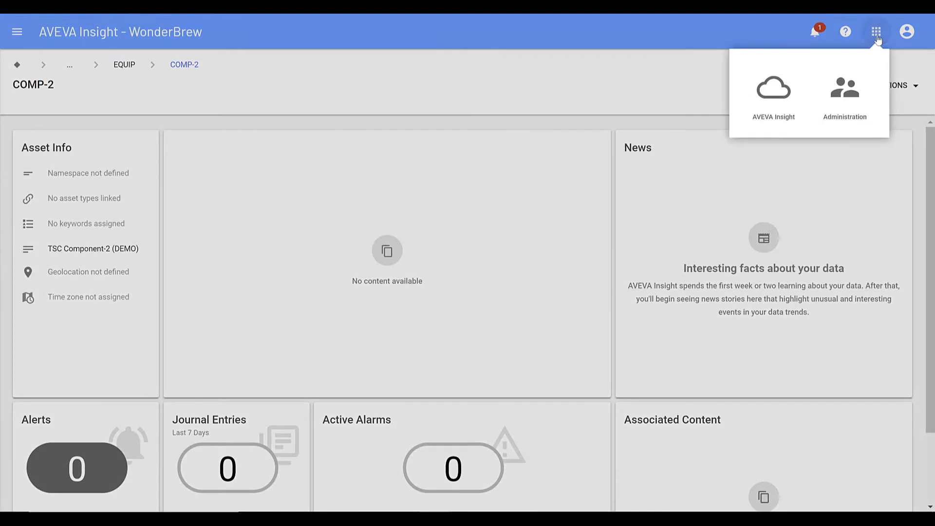
pyautogui.click(844, 96)
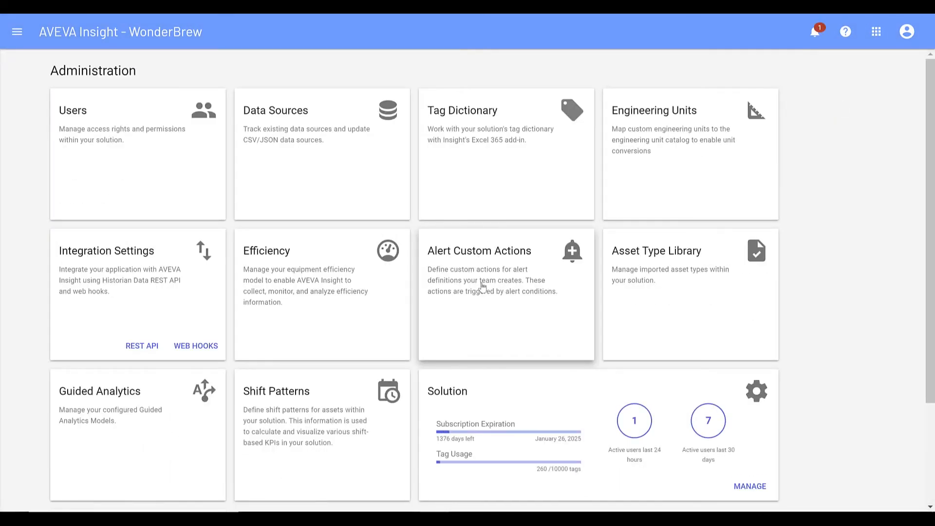
pyautogui.click(479, 250)
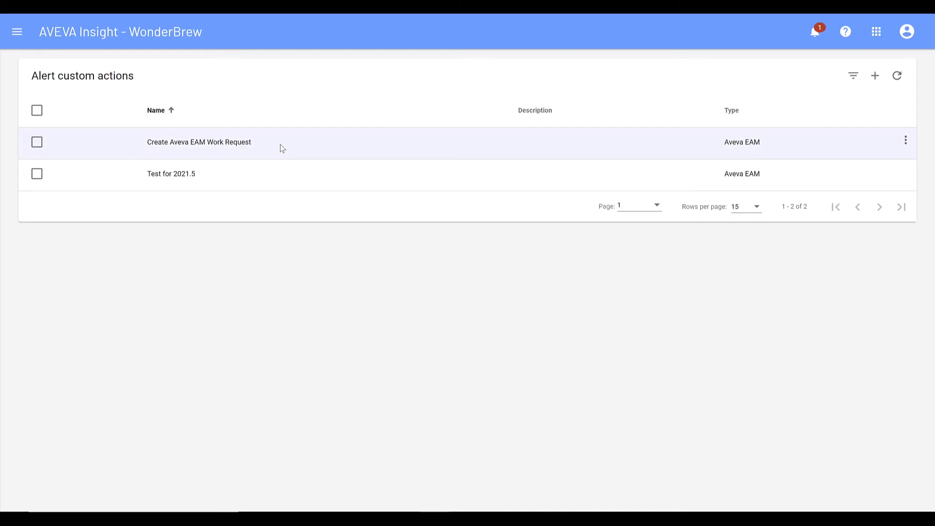
# Edit the Create Aveva EAM Work Request action and add Template as a parameter.
pyautogui.click(904, 141)
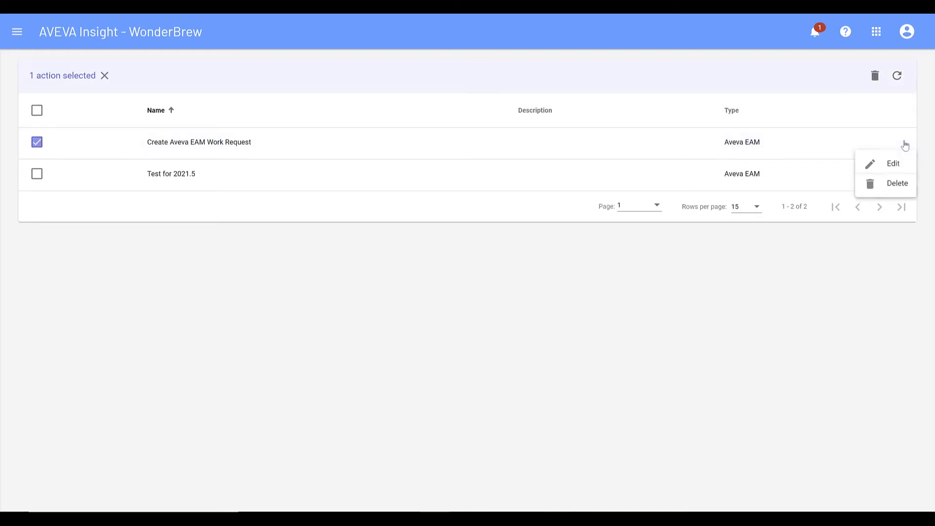
pyautogui.click(893, 164)
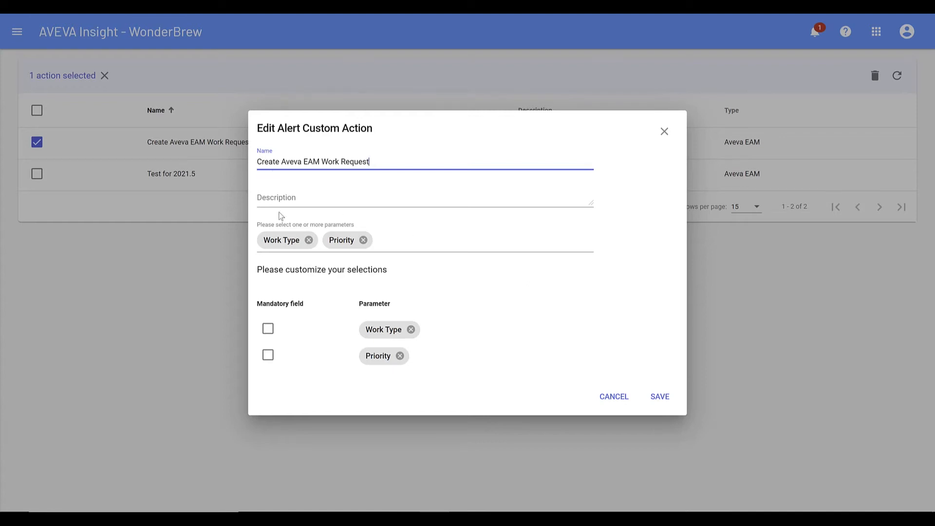
pyautogui.click(417, 240)
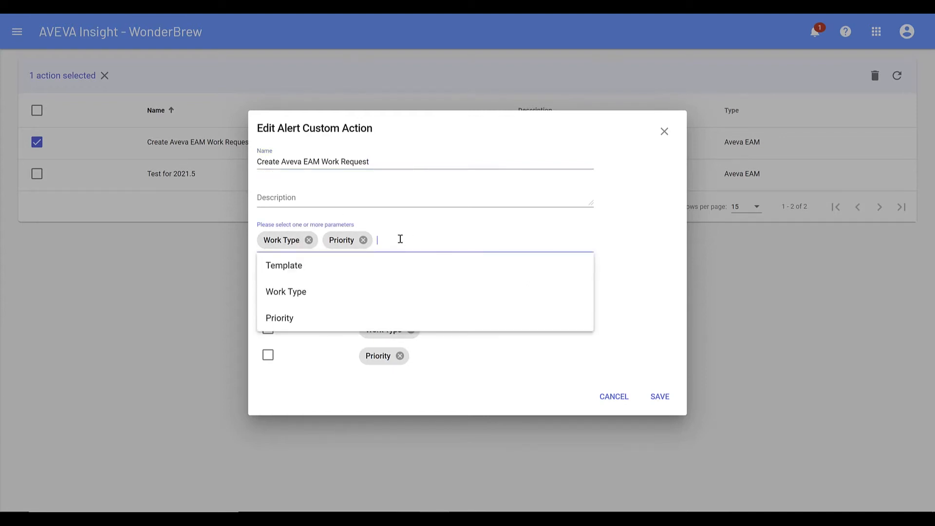
pyautogui.click(284, 265)
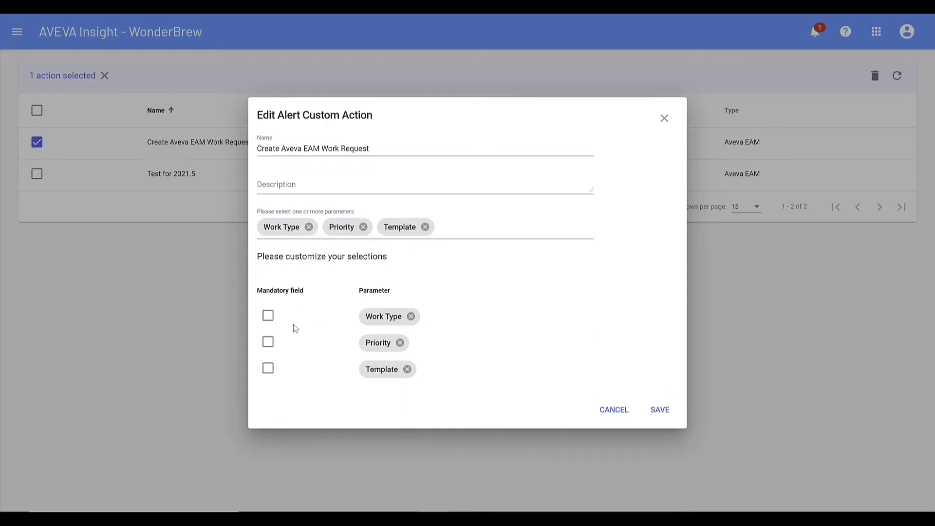
# Mark Template as a mandatory field, leaving Work Type optional, and save the action.
pyautogui.click(268, 316)
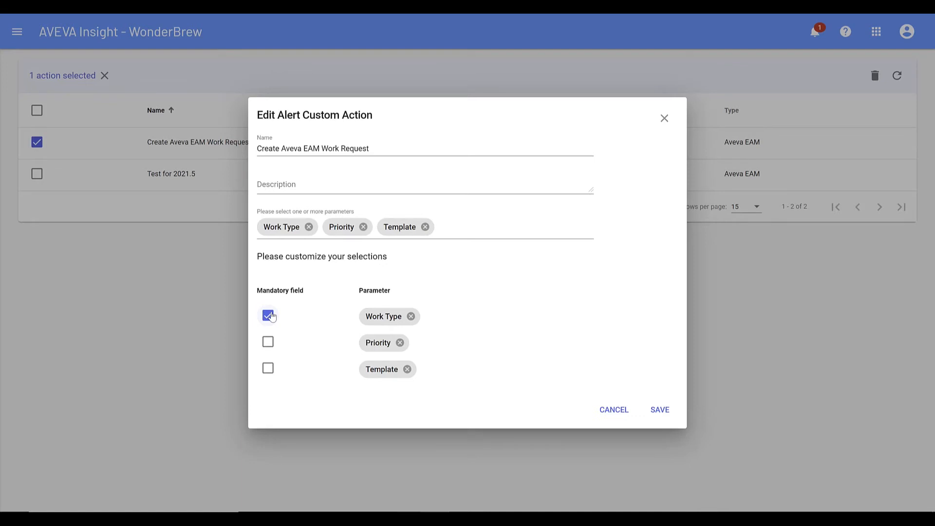
pyautogui.click(268, 368)
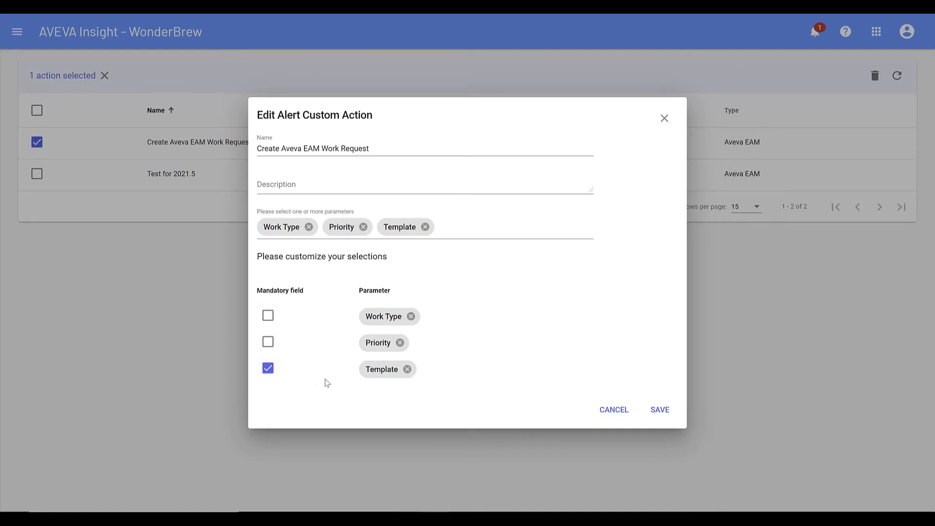
pyautogui.click(659, 410)
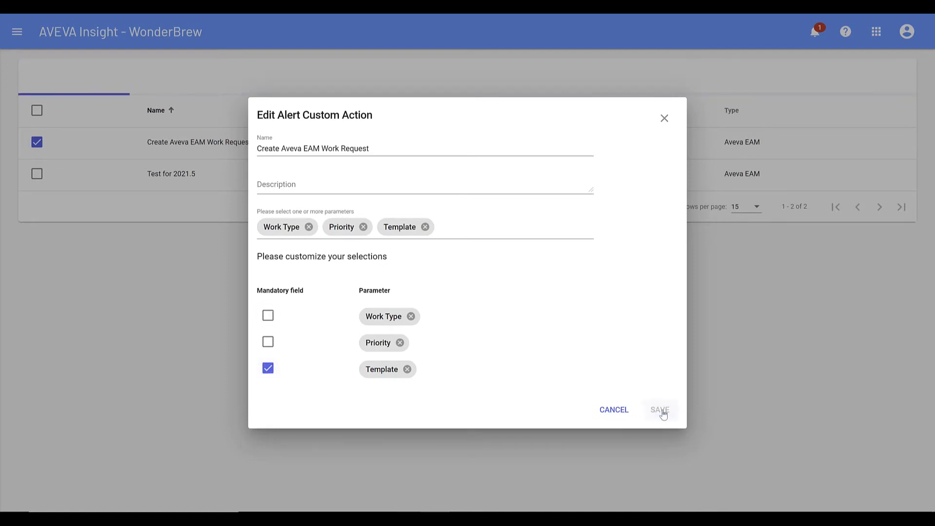
pyautogui.click(659, 410)
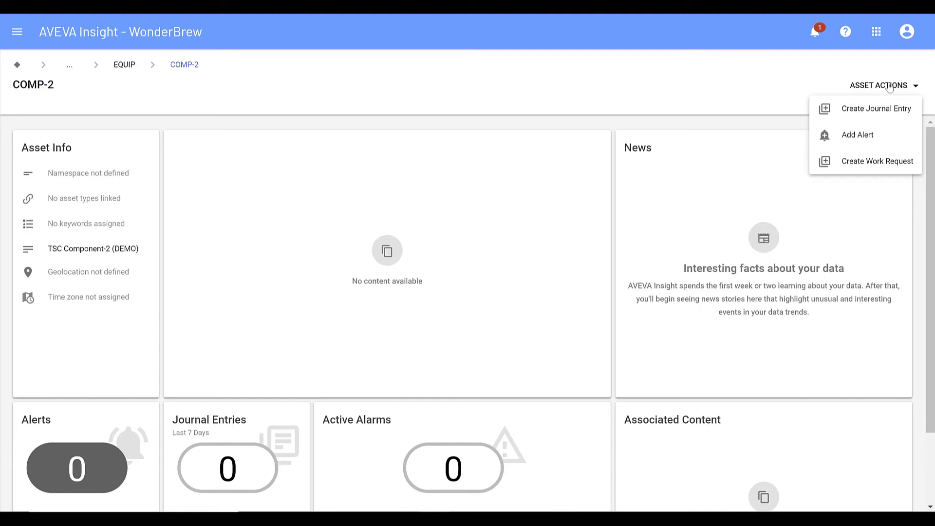
pyautogui.moveTo(860, 134)
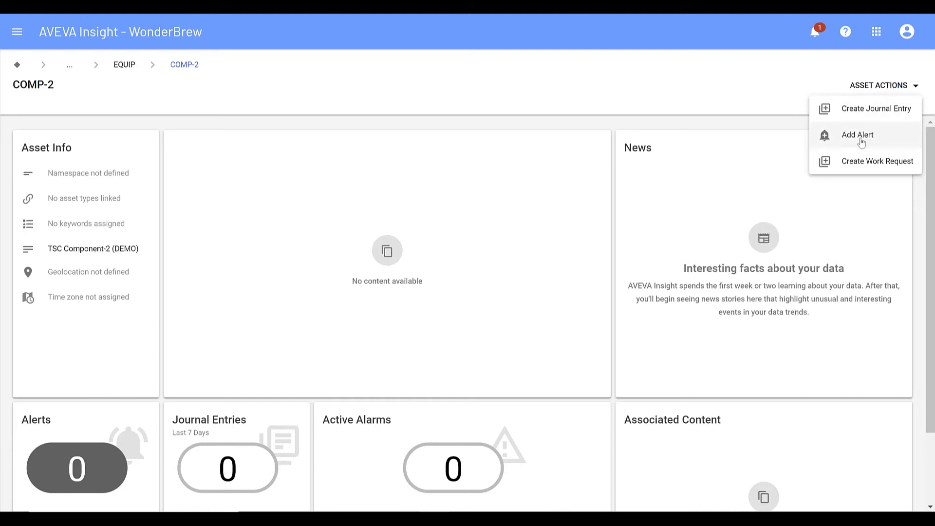
pyautogui.moveTo(859, 143)
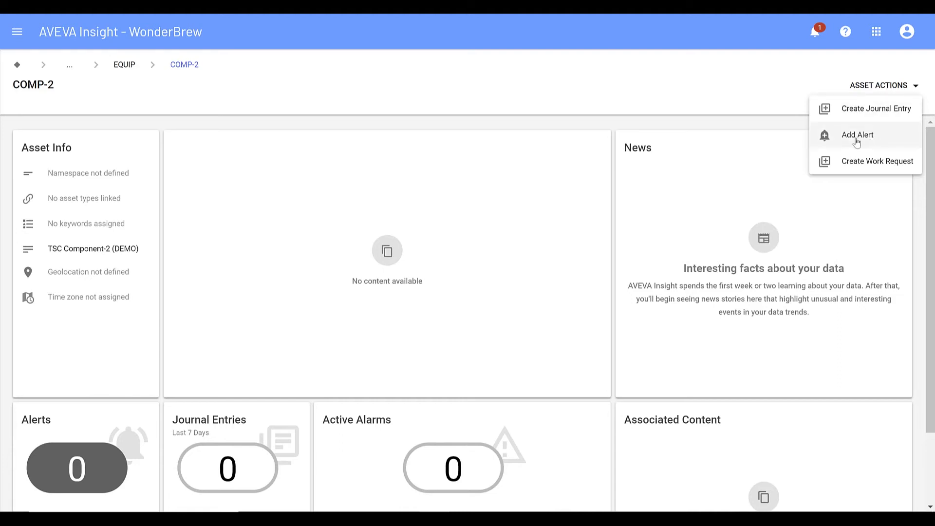
# Add a COMP-2 alert named 'Demo Video' with description 'EAM interface' and begin tag search.
pyautogui.click(857, 135)
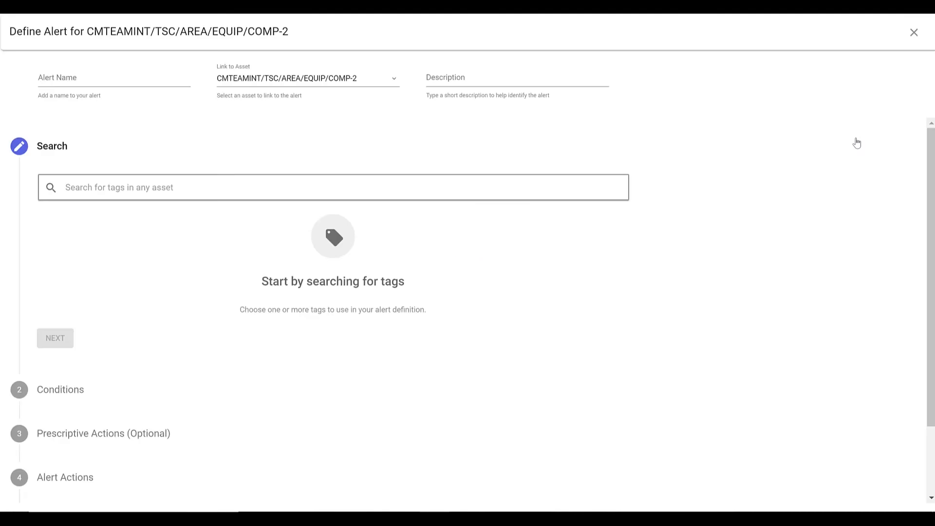
pyautogui.click(113, 79)
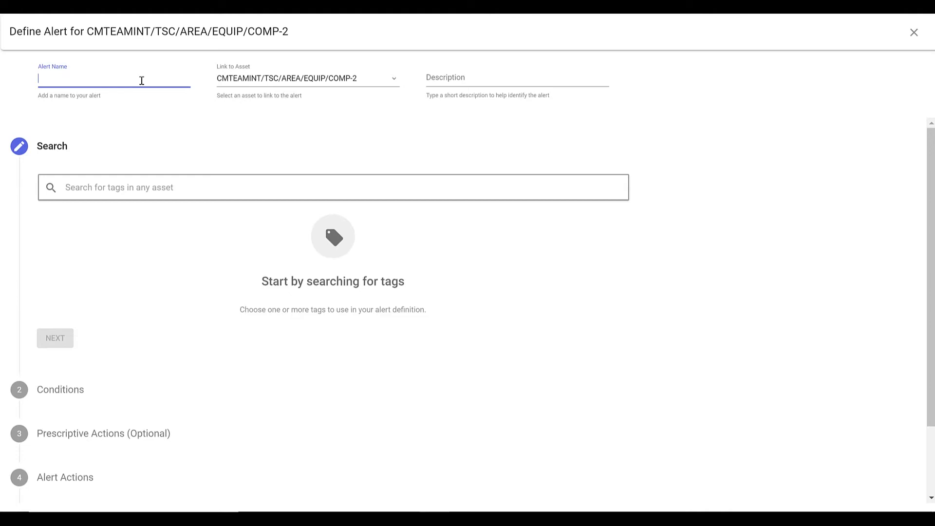
pyautogui.write('Demo')
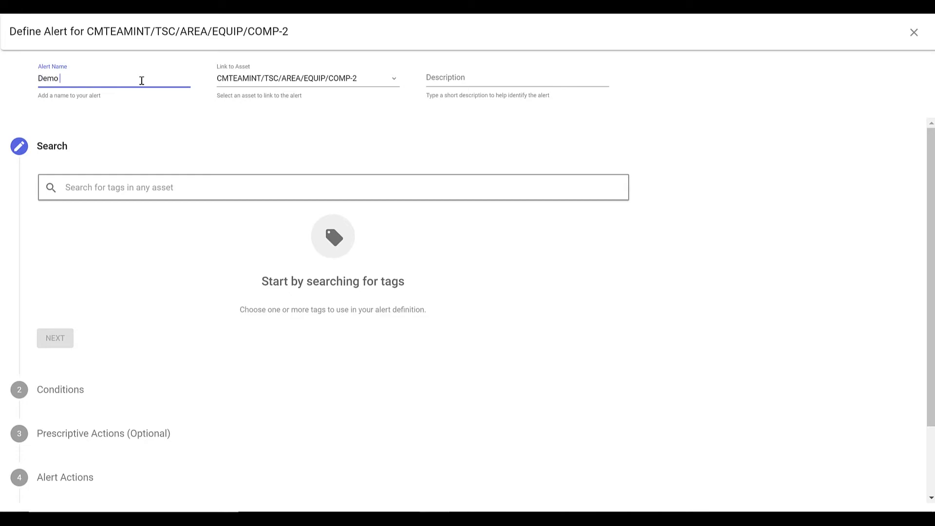
pyautogui.write('Video')
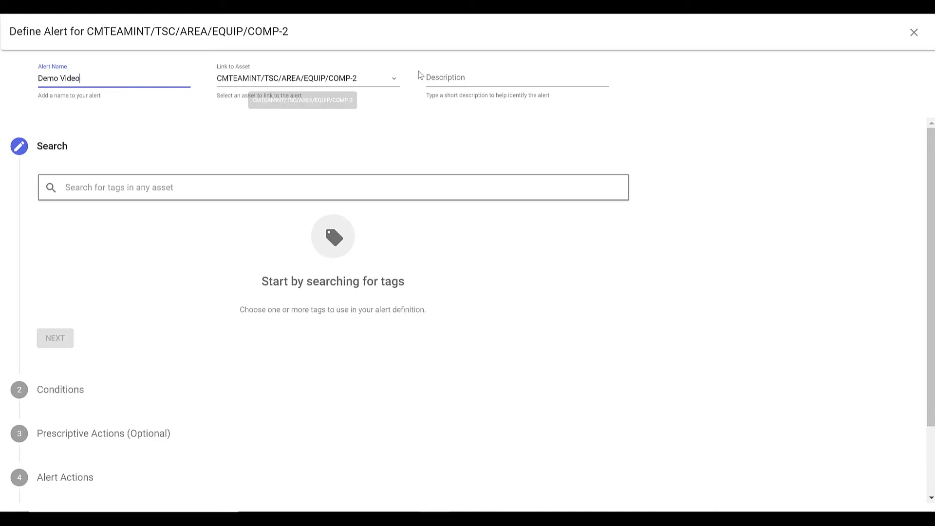
pyautogui.write('EAM interface')
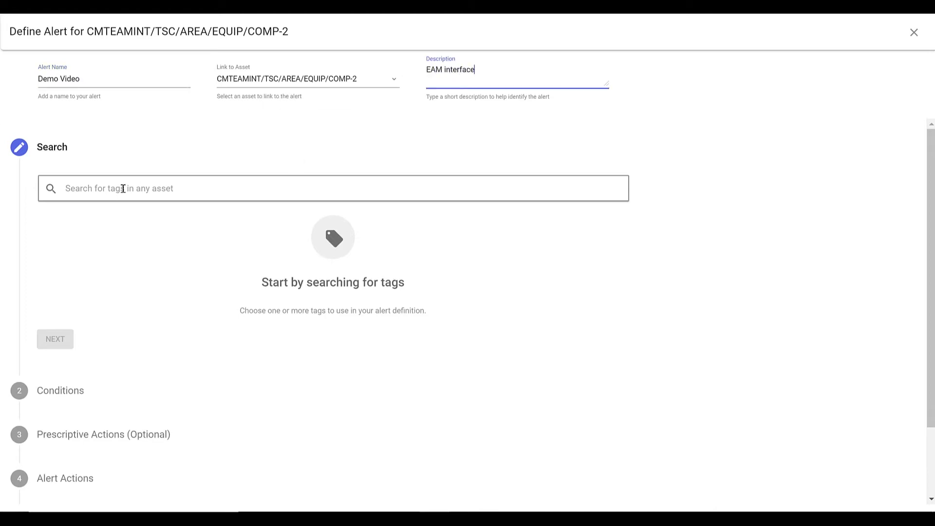
pyautogui.click(333, 186)
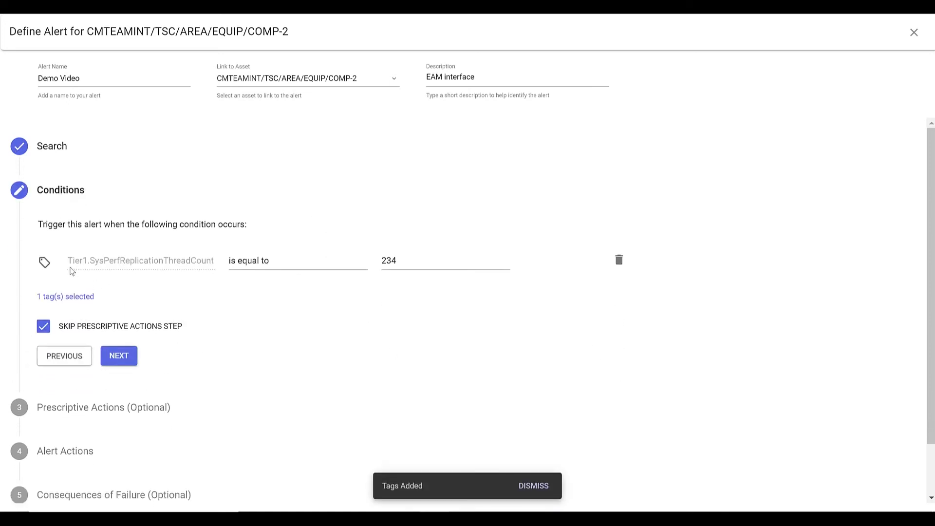
# Set the condition to 'is less than' and retype the threshold value.
pyautogui.click(296, 260)
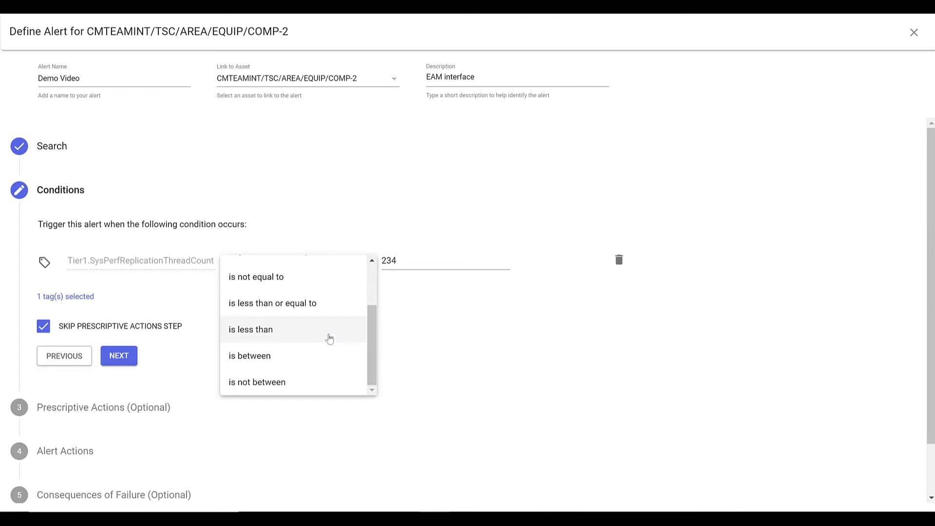
pyautogui.click(250, 329)
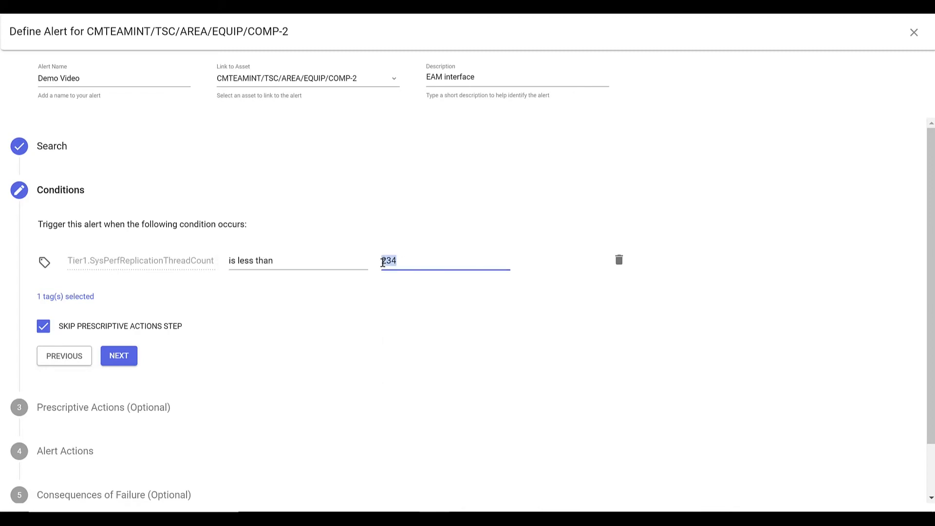
pyautogui.write('800')
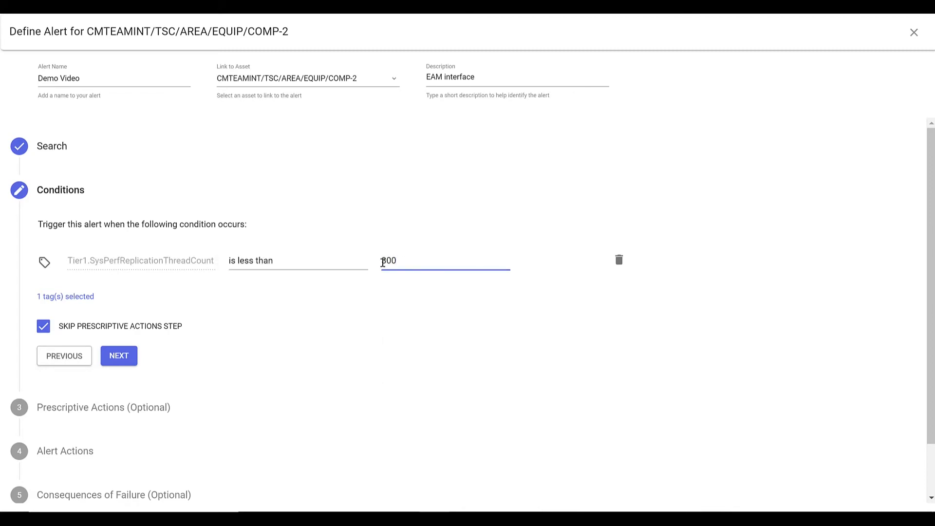
# Enable the Create Aveva EAM Work Request action with a 3000-second trigger interval.
pyautogui.click(119, 356)
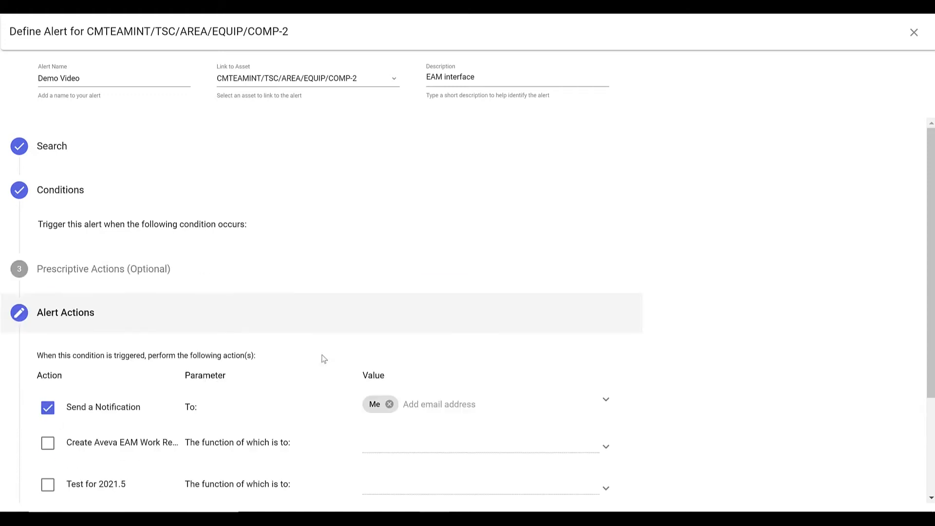
pyautogui.click(48, 347)
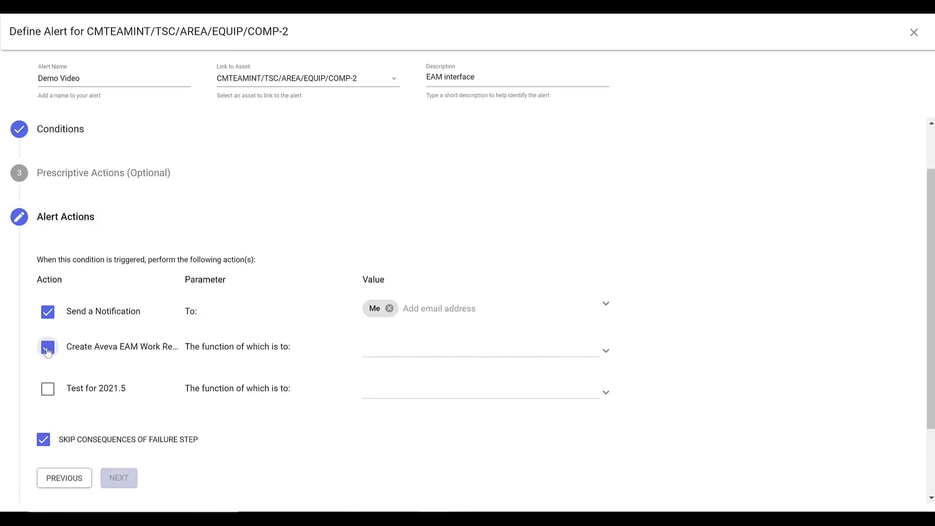
pyautogui.click(47, 347)
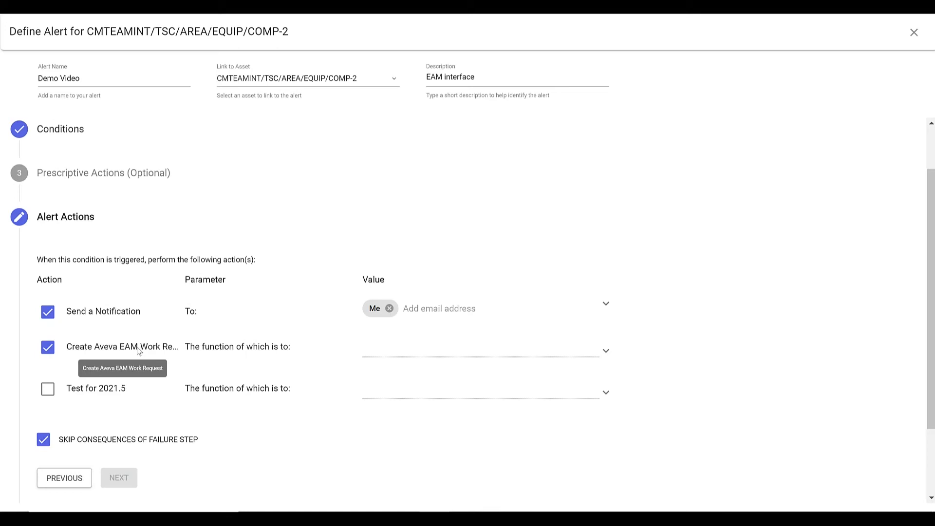
pyautogui.moveTo(605, 352)
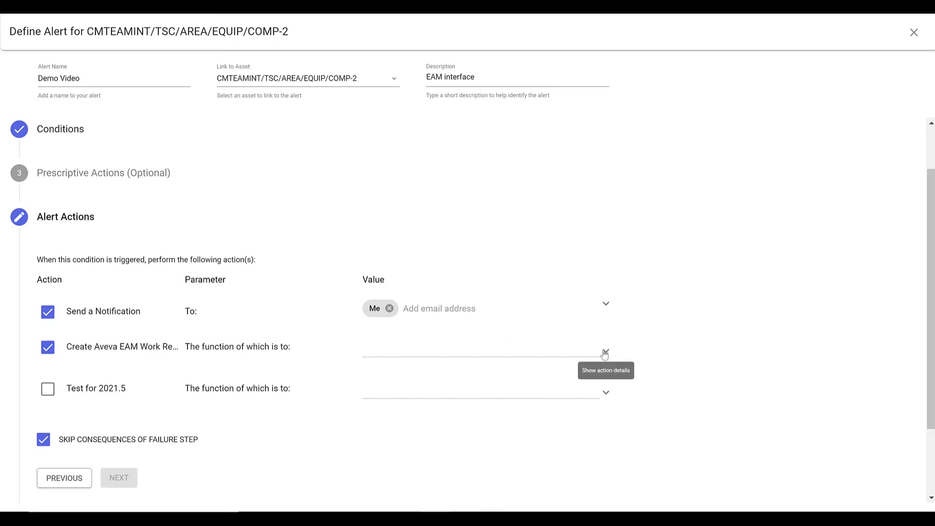
pyautogui.click(605, 350)
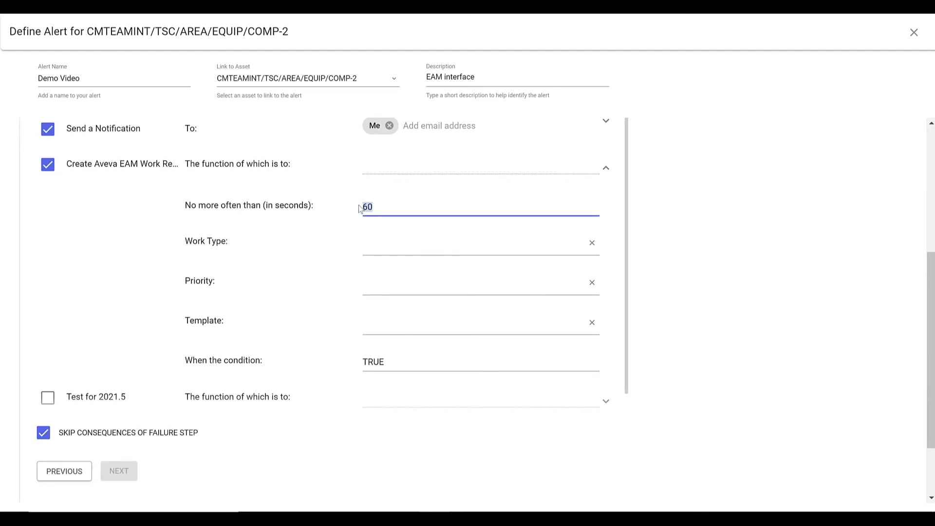
pyautogui.write('3000')
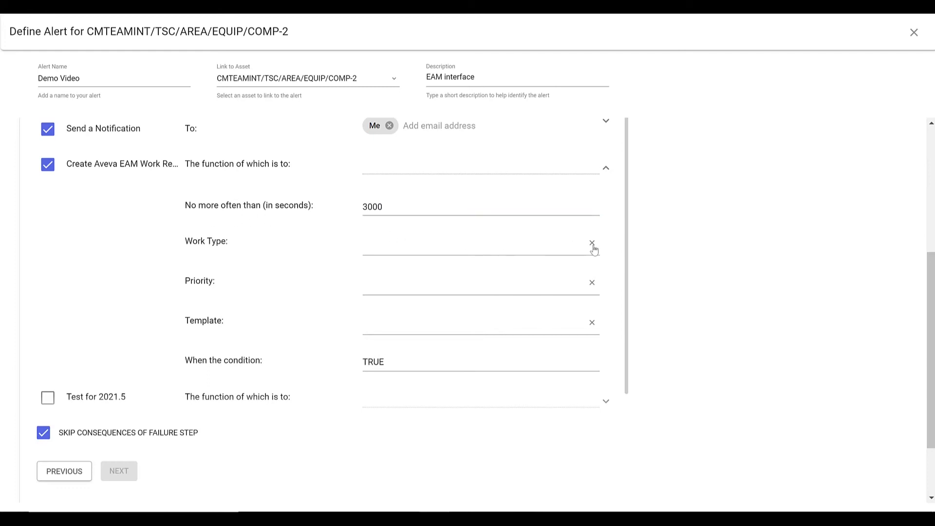
# Set work type 1-Work Request, priority 2days and the Condition Monitoring template.
pyautogui.click(477, 241)
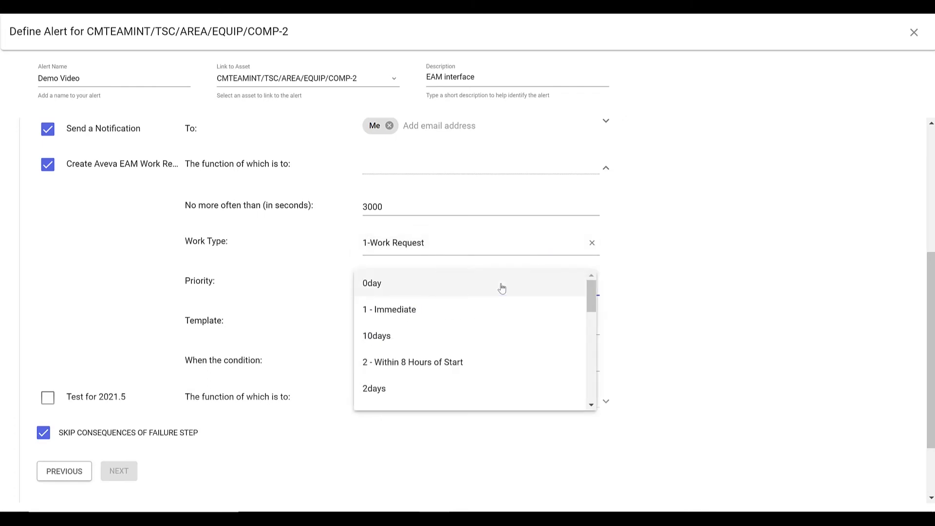
pyautogui.click(374, 389)
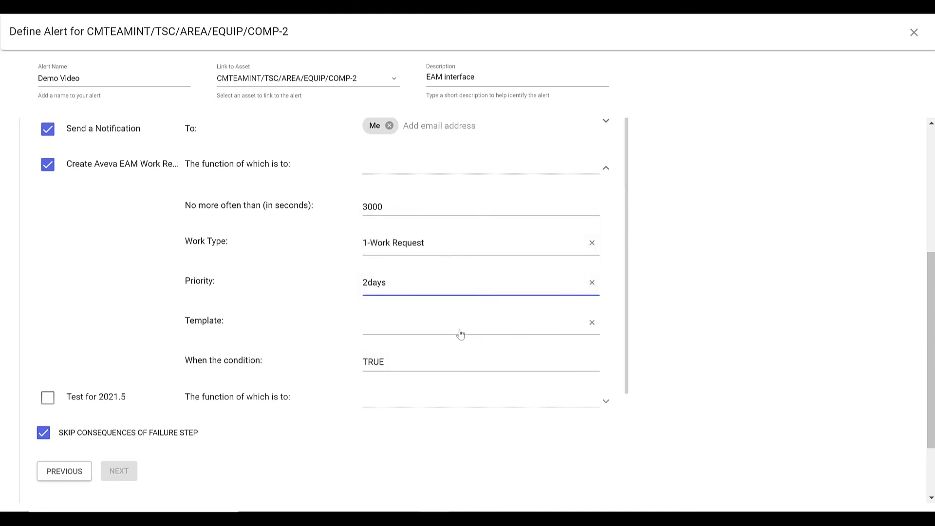
pyautogui.click(480, 322)
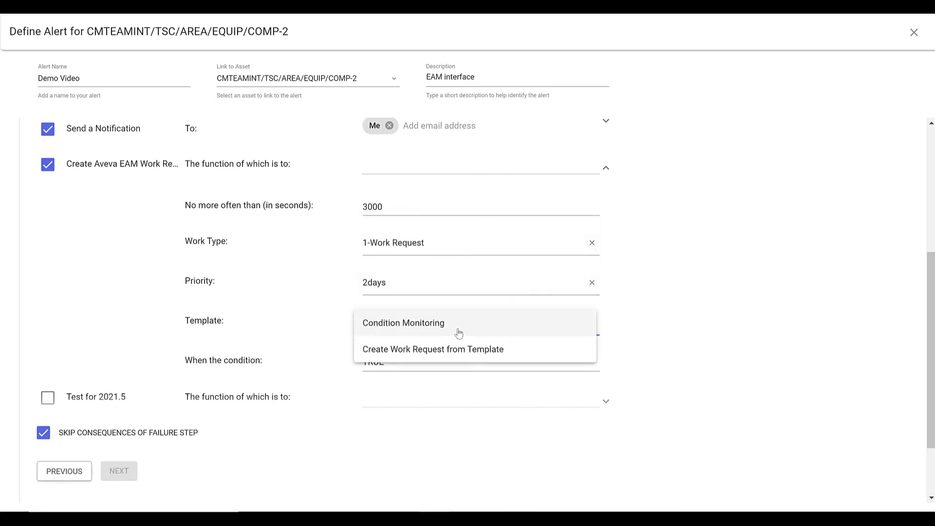
pyautogui.click(403, 322)
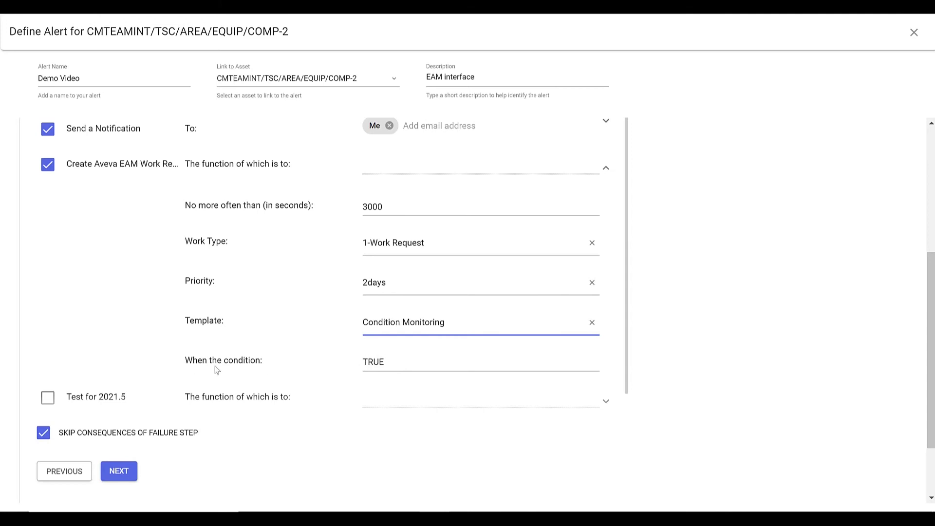
pyautogui.click(481, 361)
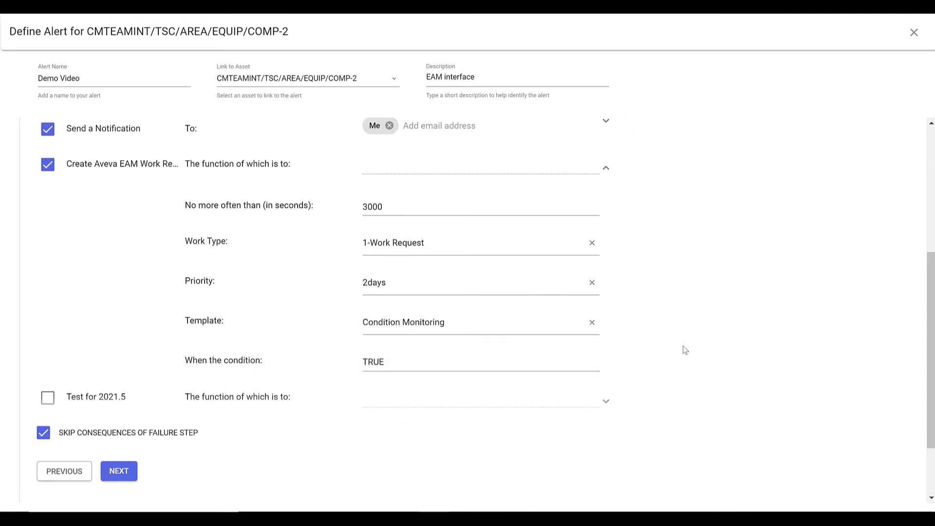
pyautogui.scroll(-3)
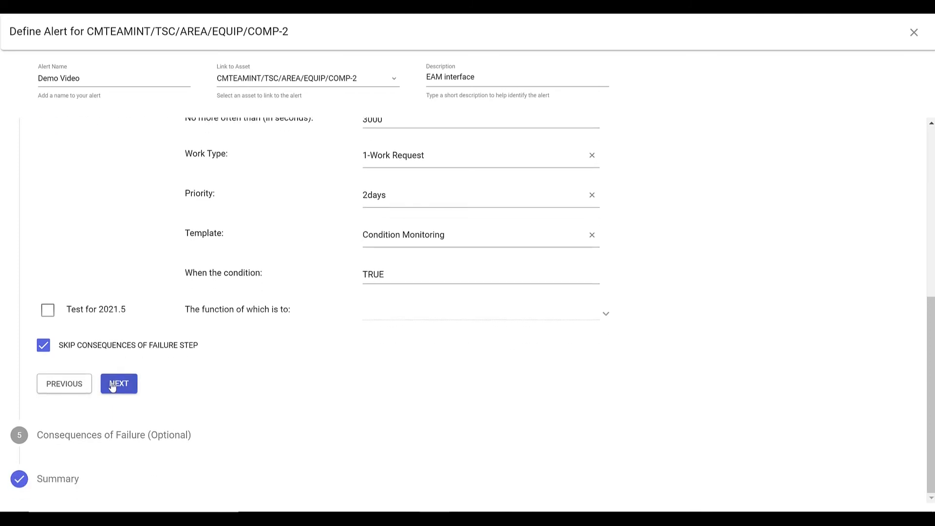
# Review the Demo Video alert summary and finish to save it.
pyautogui.click(117, 384)
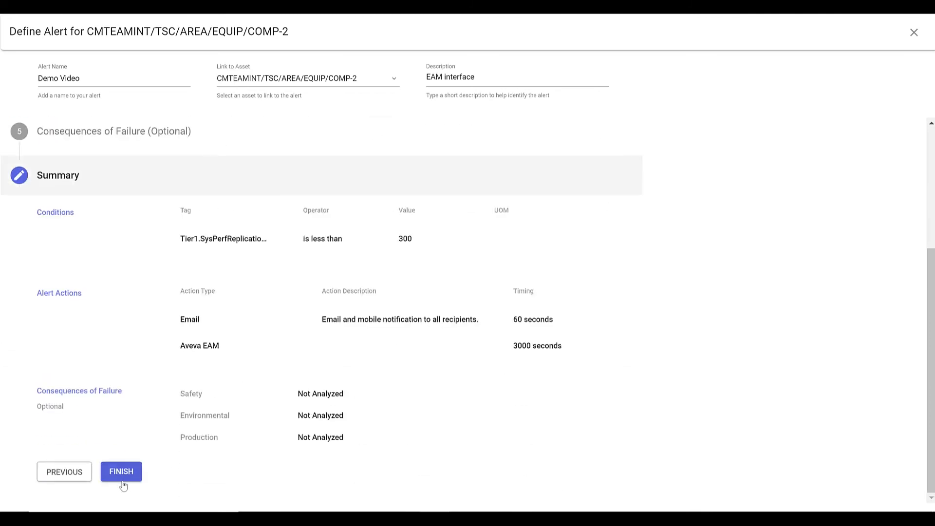
pyautogui.click(120, 471)
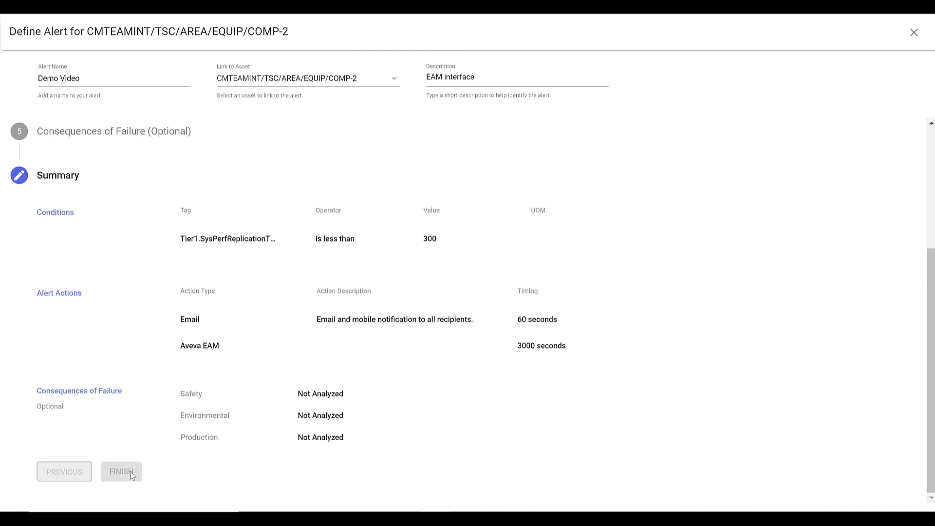
pyautogui.click(121, 471)
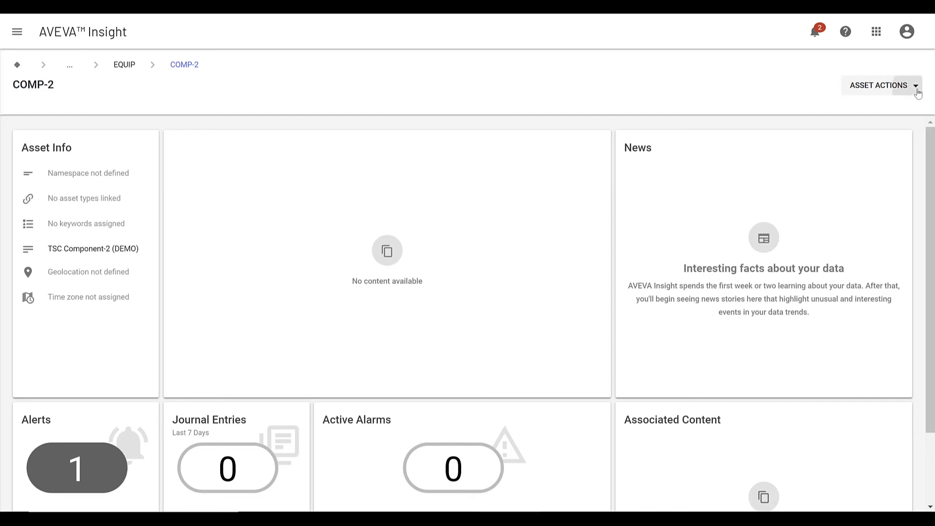
# Choose Create Work Request from COMP-2's Asset Actions menu.
pyautogui.click(878, 85)
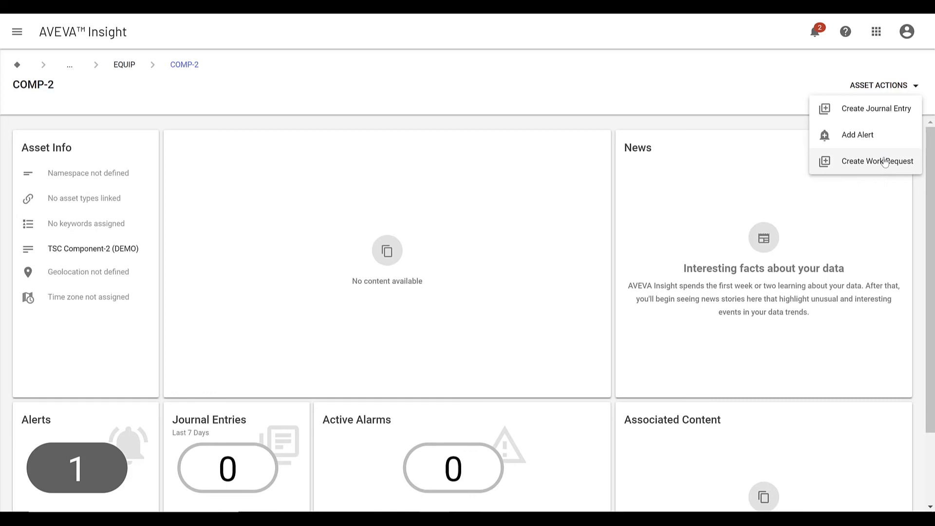
pyautogui.click(877, 161)
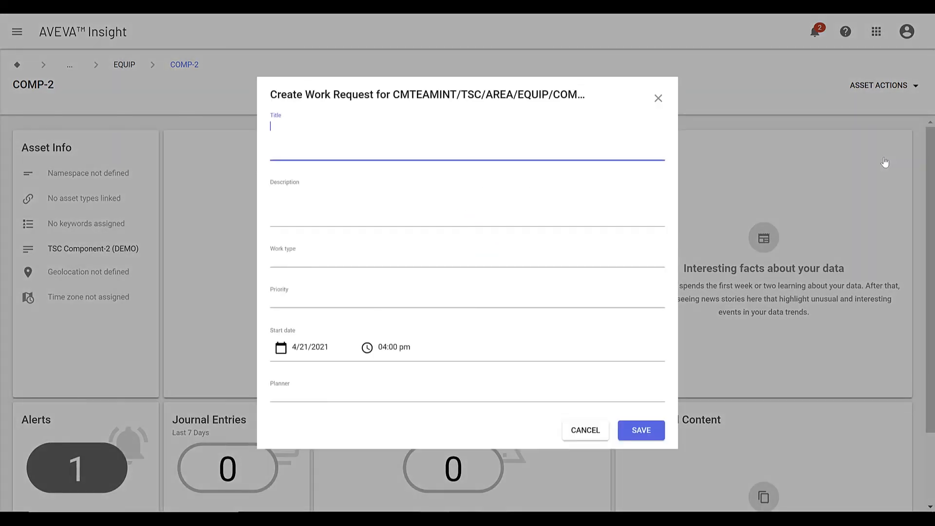
# Title the request 'Create Manual Work Request' with description 'EAM interface to EAM solution'.
pyautogui.write('Create Manual Work Reques')
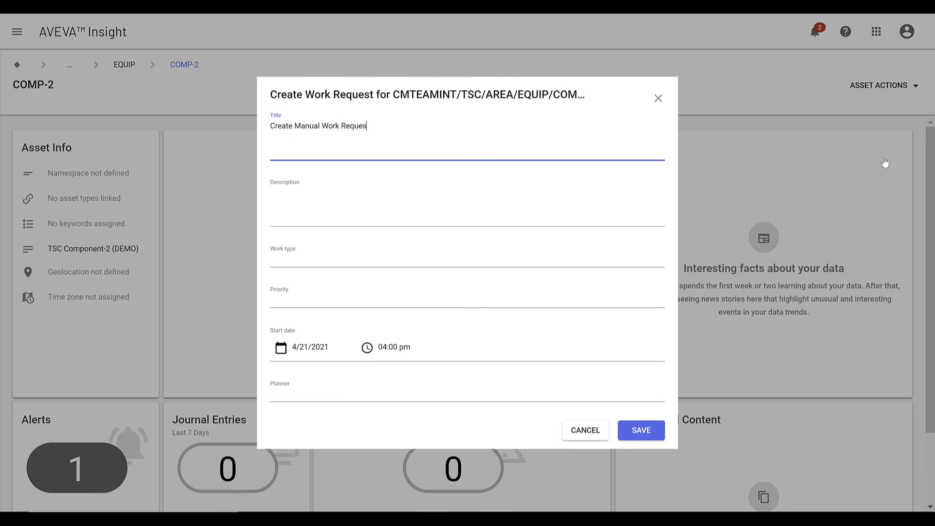
pyautogui.click(467, 212)
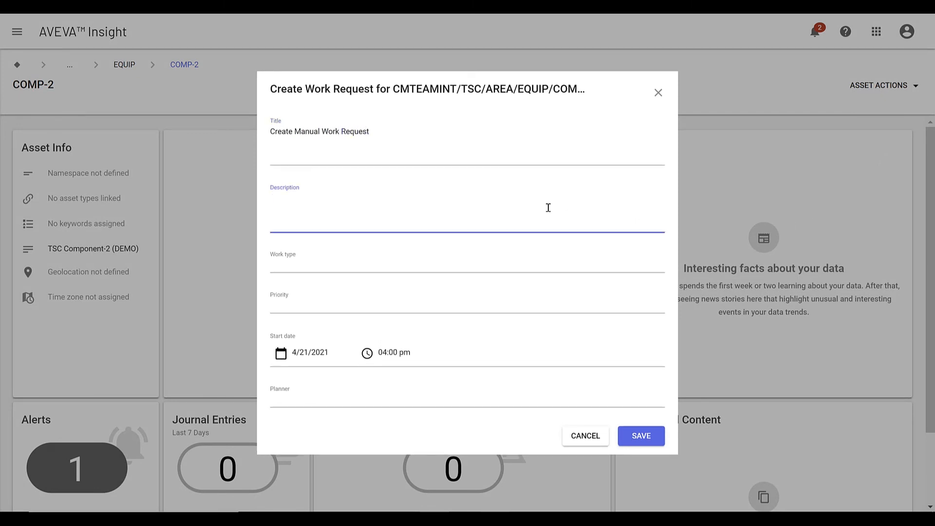
pyautogui.write('EAM inter')
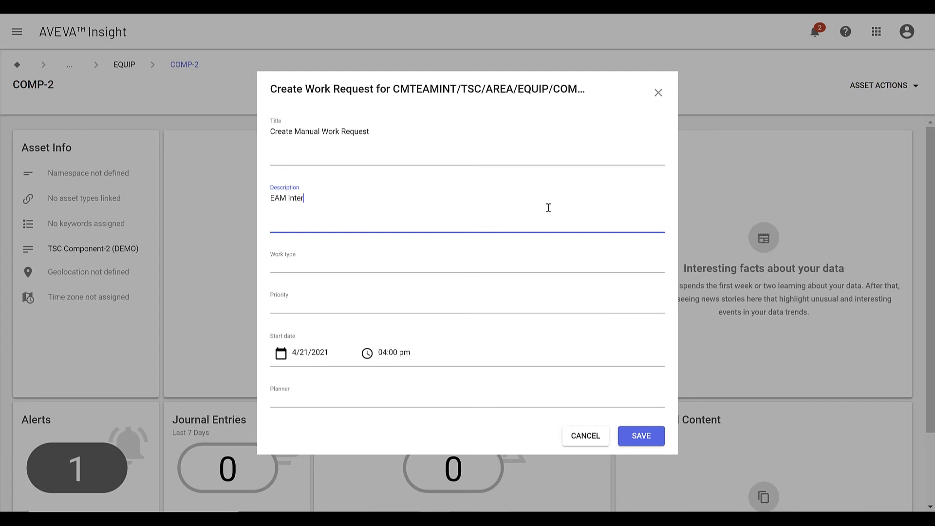
pyautogui.write('face to EAM')
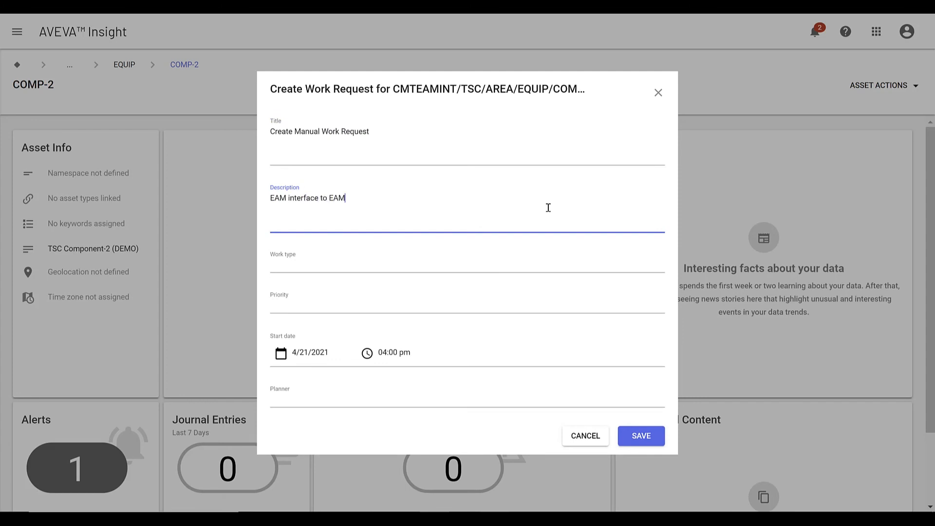
pyautogui.write('solution')
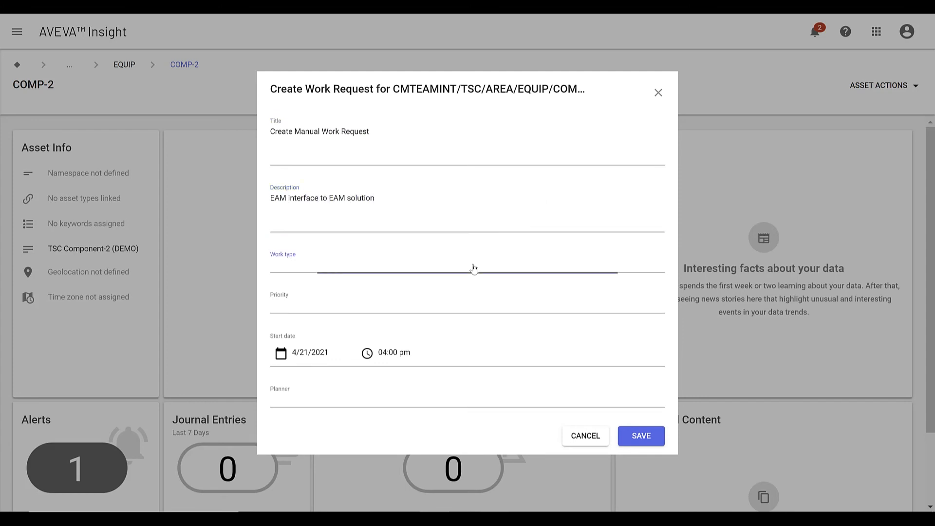
# Set 3-Emergency work type, 1 - Immediate priority and a planner, then save the request.
pyautogui.click(466, 265)
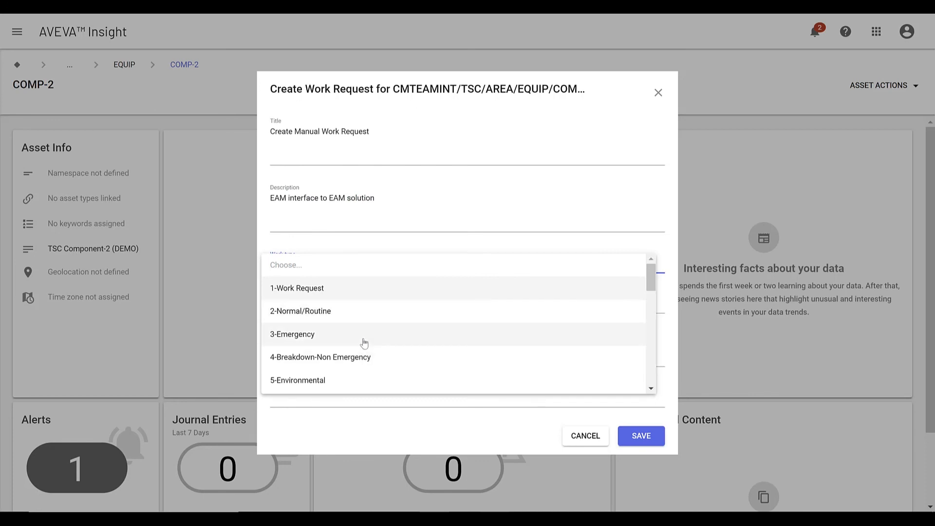
pyautogui.click(292, 334)
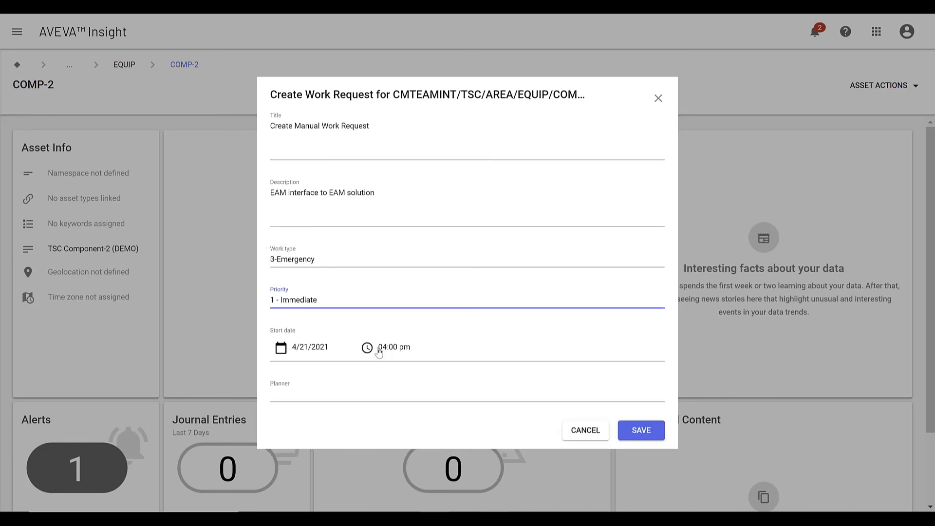
pyautogui.click(368, 347)
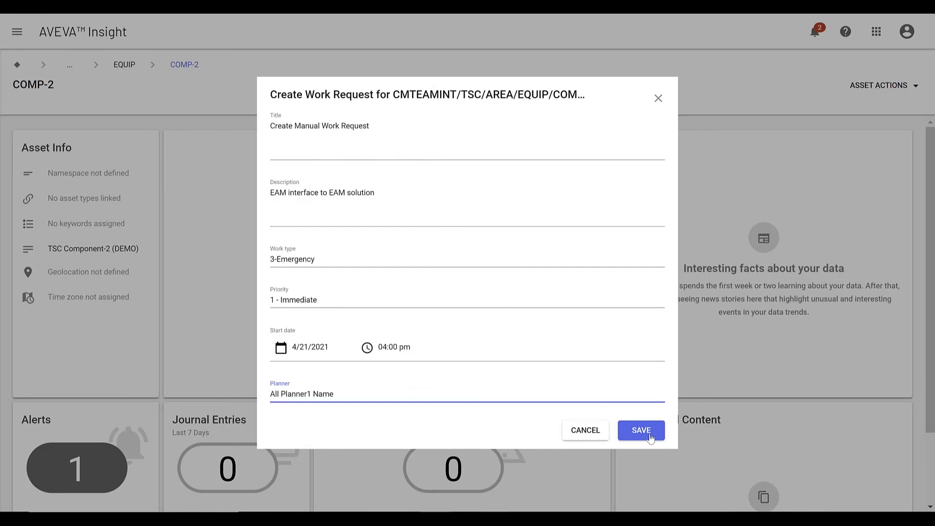
pyautogui.click(641, 429)
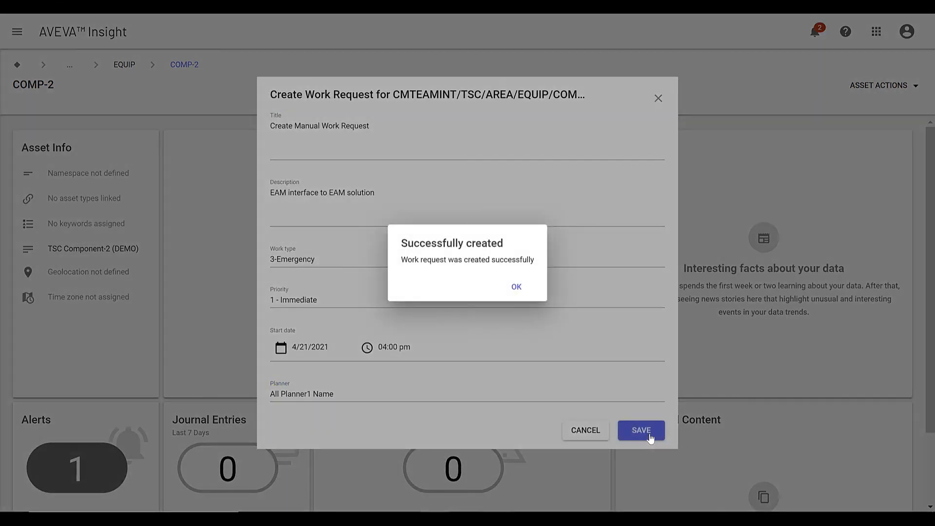